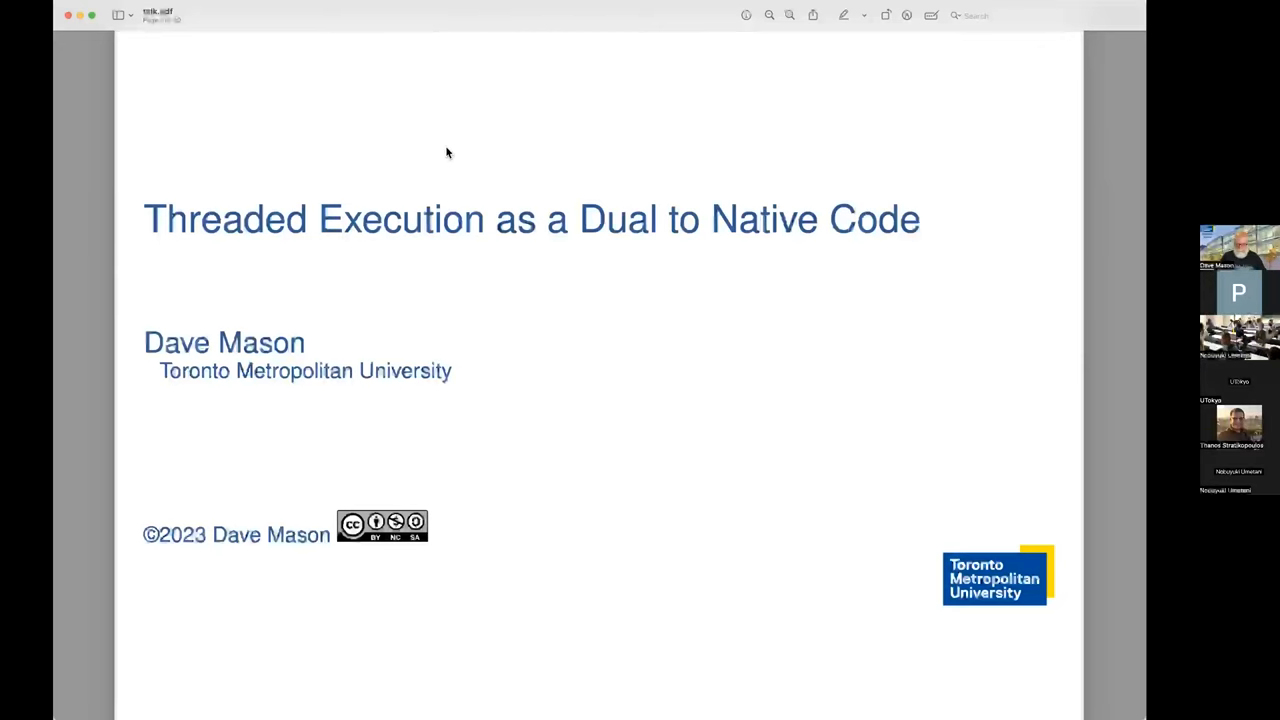
- Advance from the title slide to the Introduction slide on threaded code
key(right)
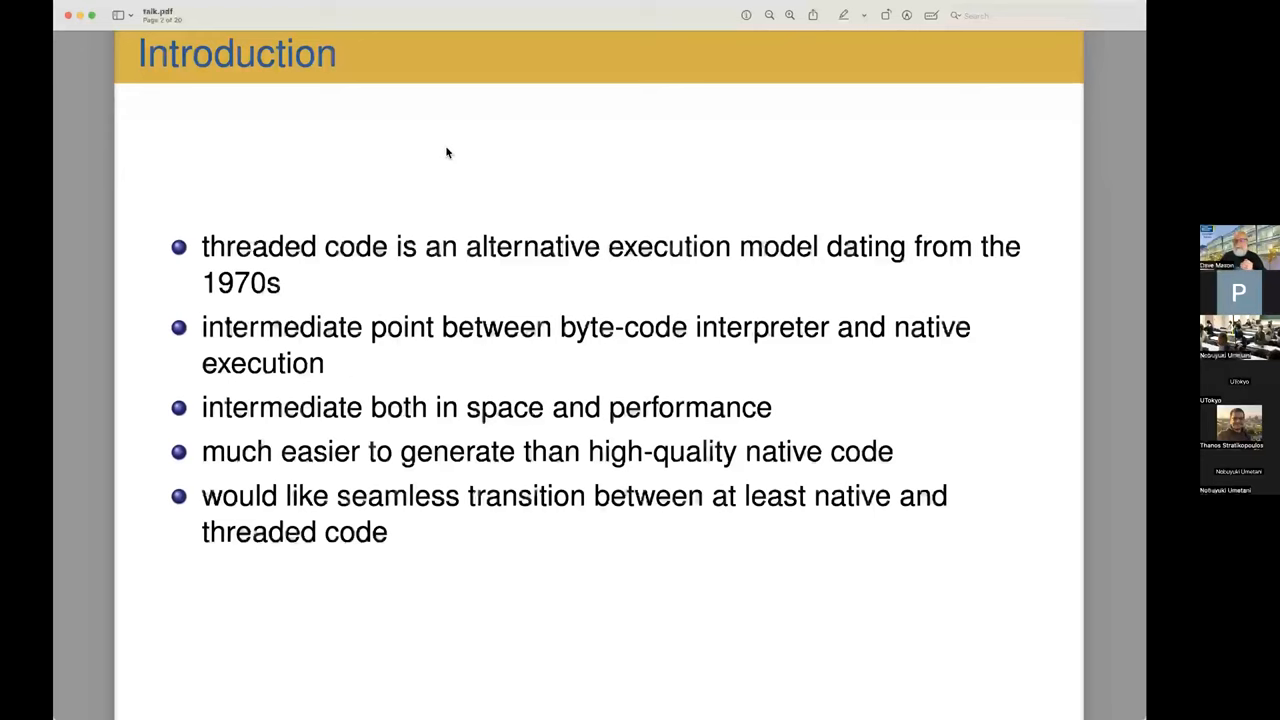
mouse_move(1084, 32)
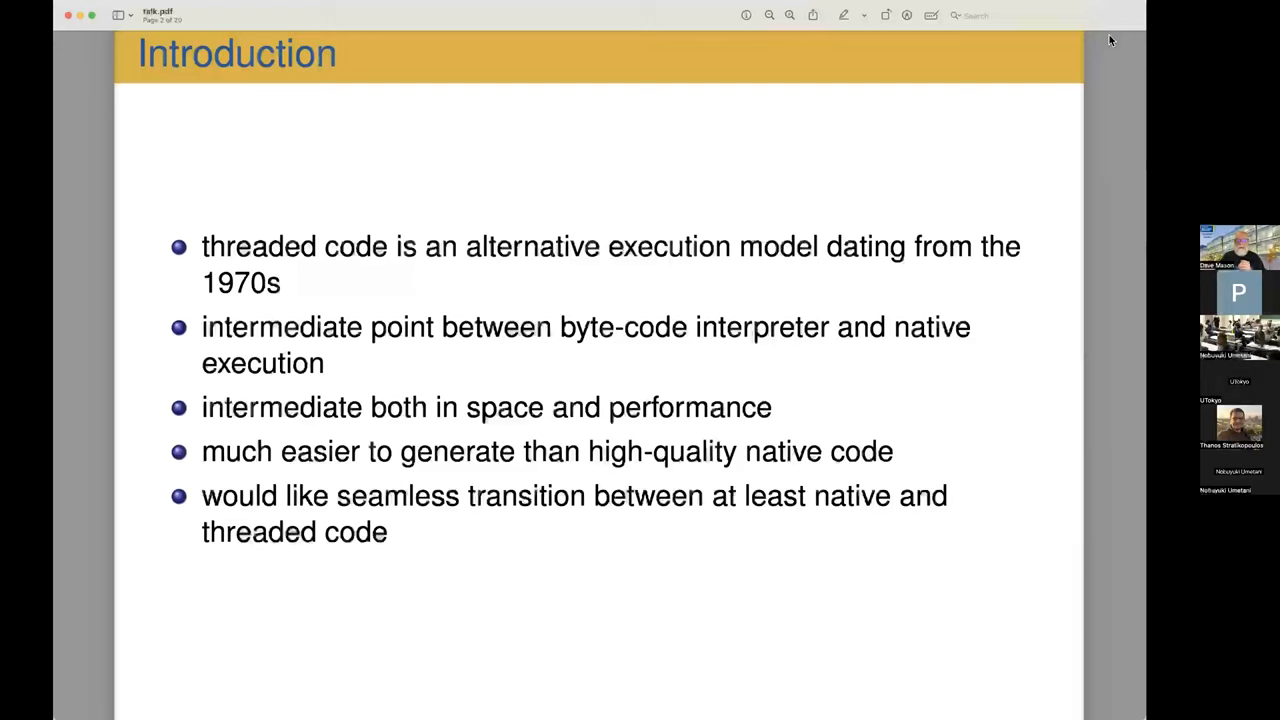
mouse_move(930, 142)
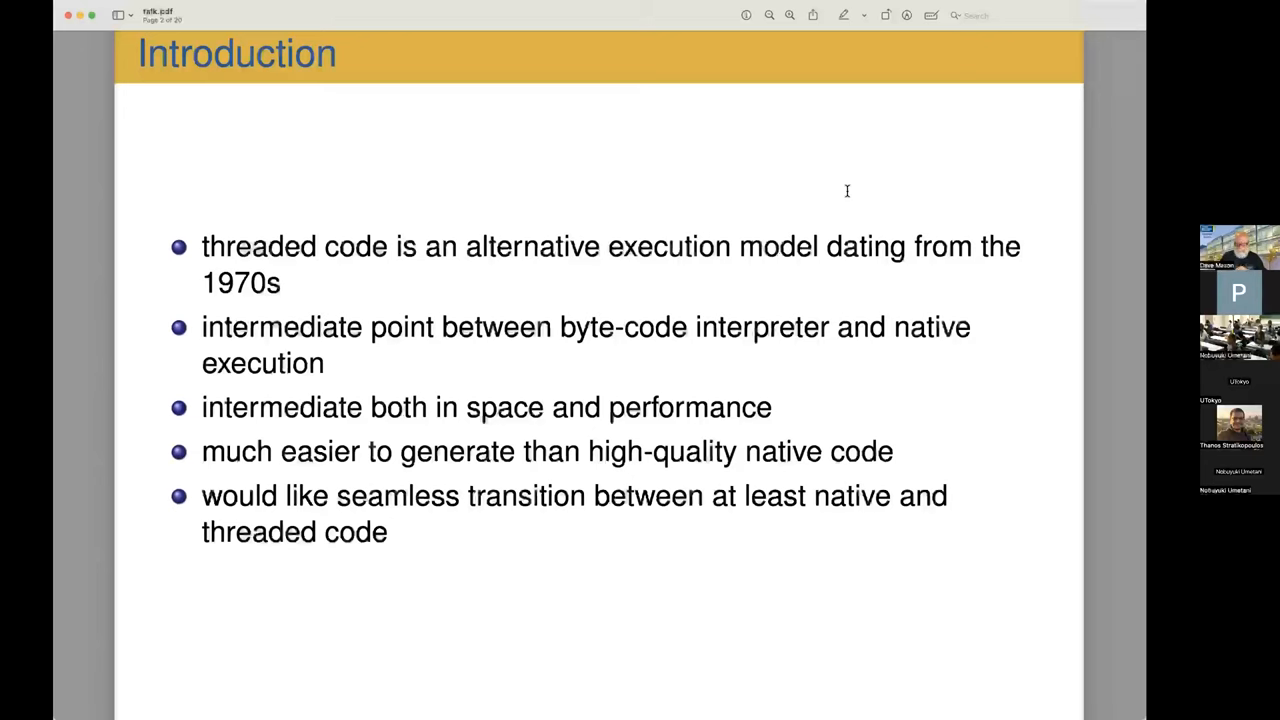
- Page forward to the Interaction Points slide listing stack, method and context
key(right)
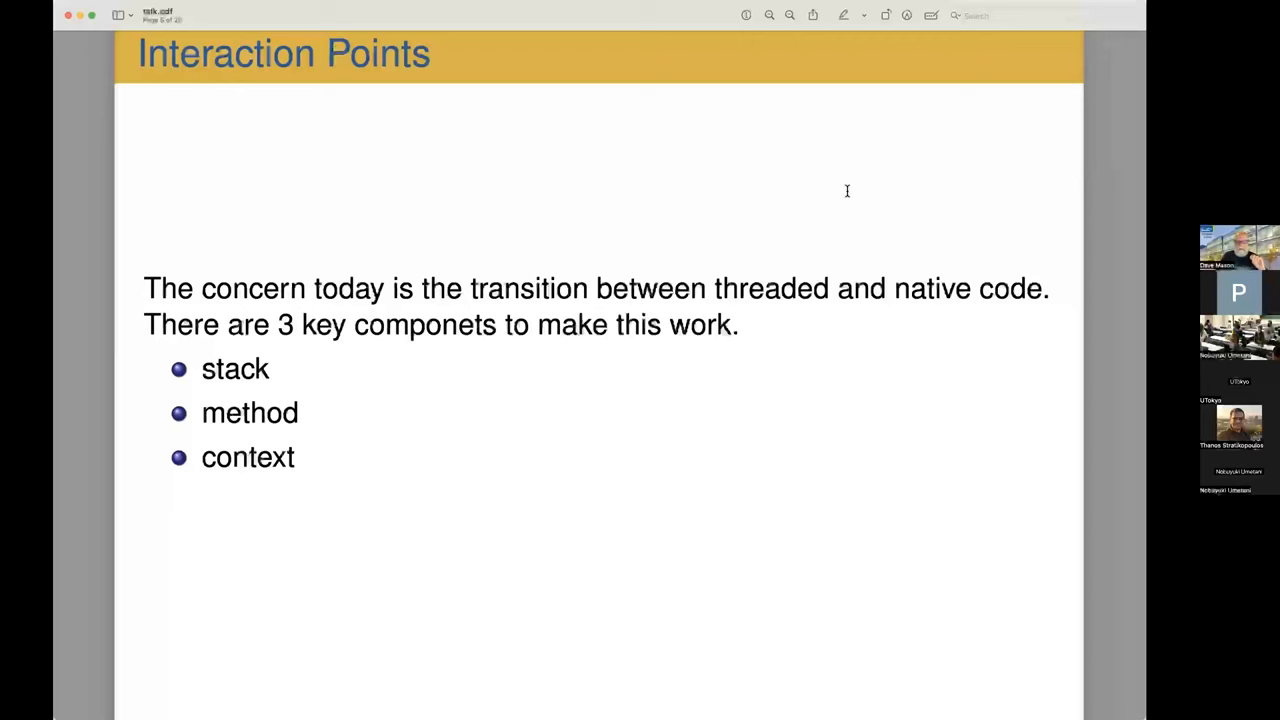
key(Right)
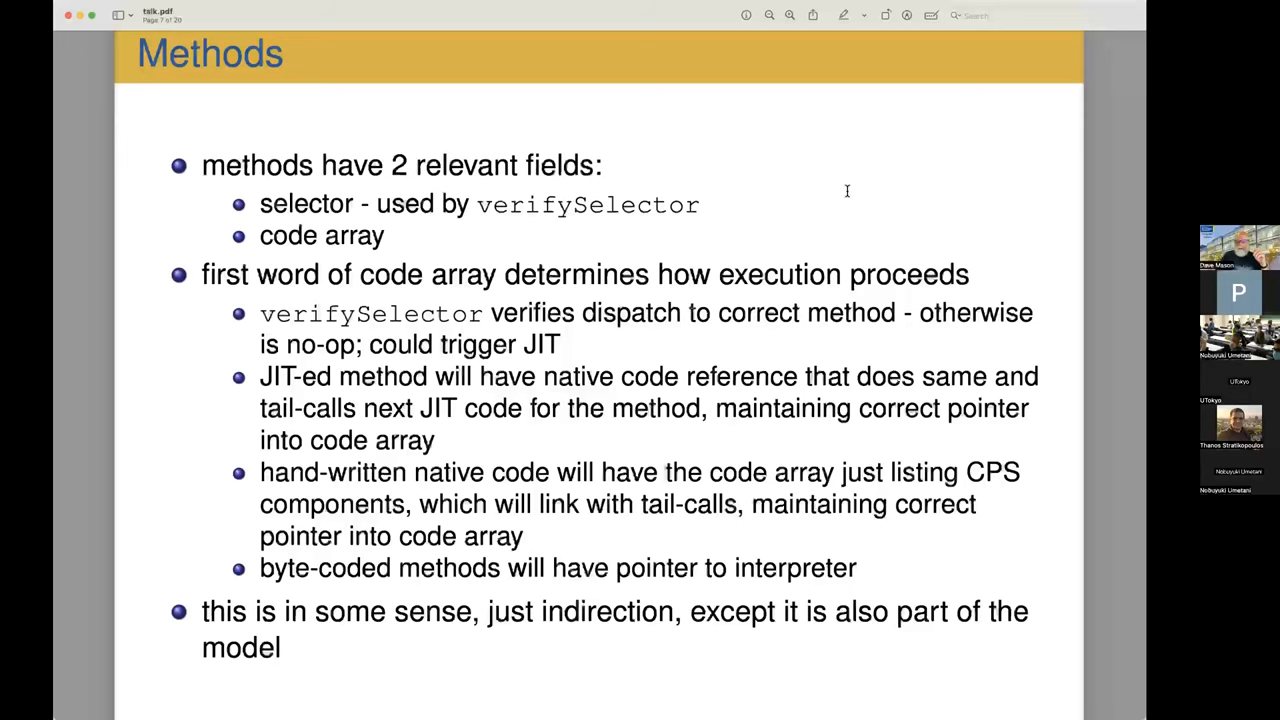
mouse_move(1100, 32)
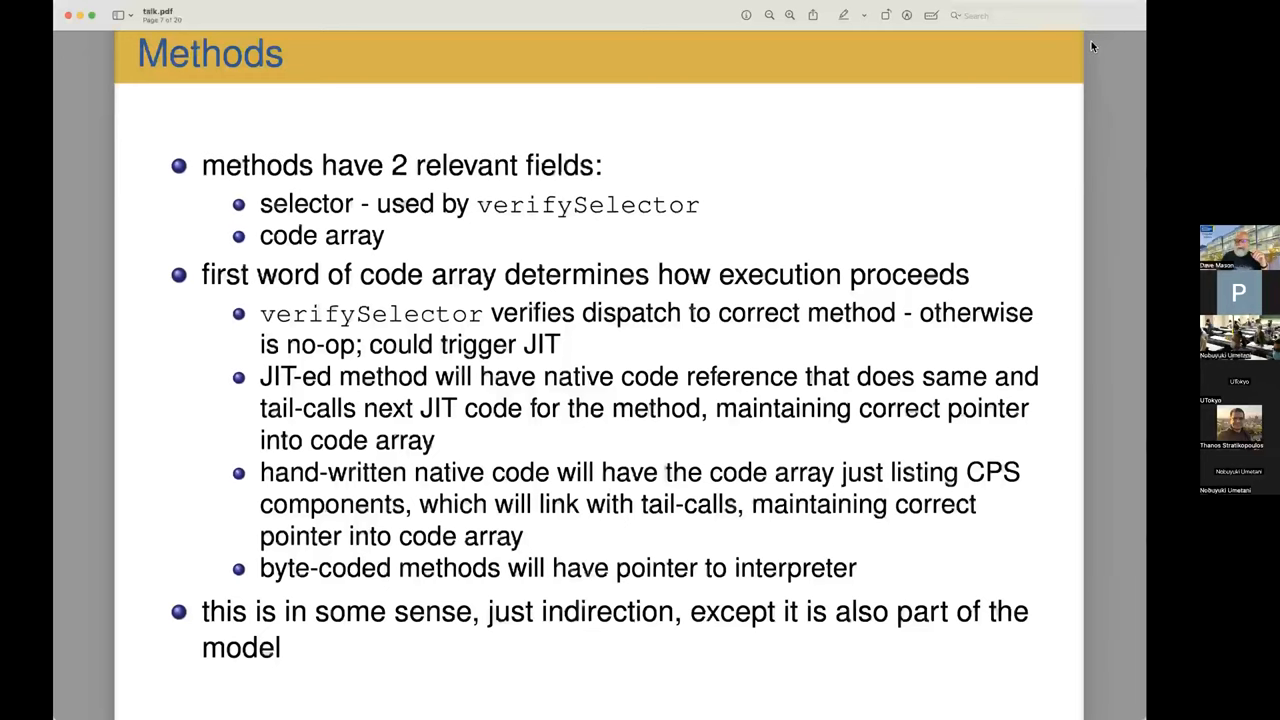
mouse_move(1070, 146)
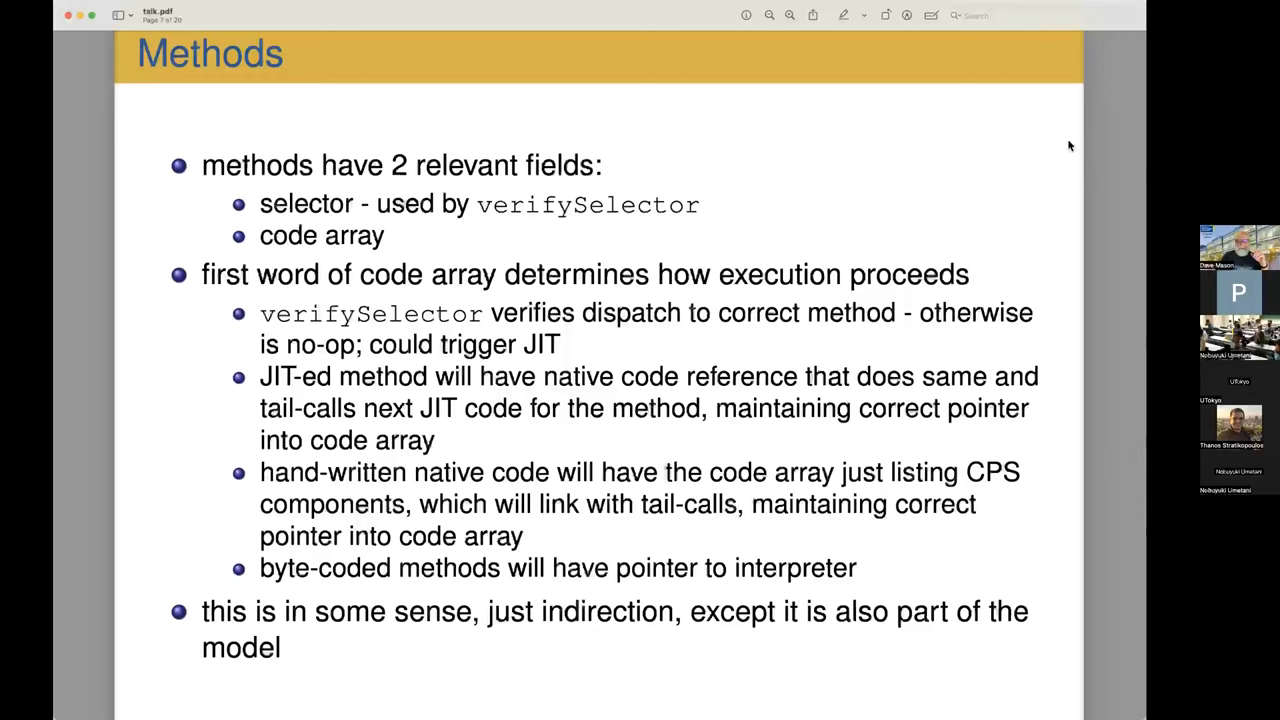
mouse_move(1028, 352)
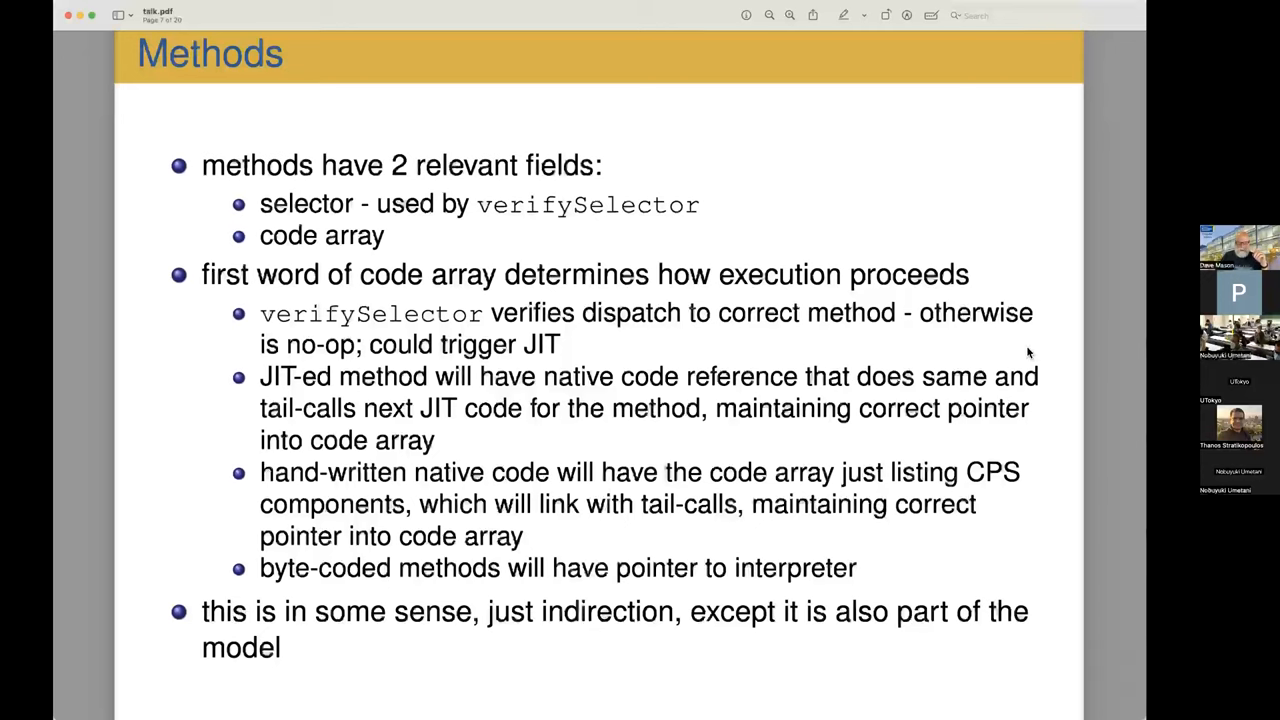
mouse_move(250, 660)
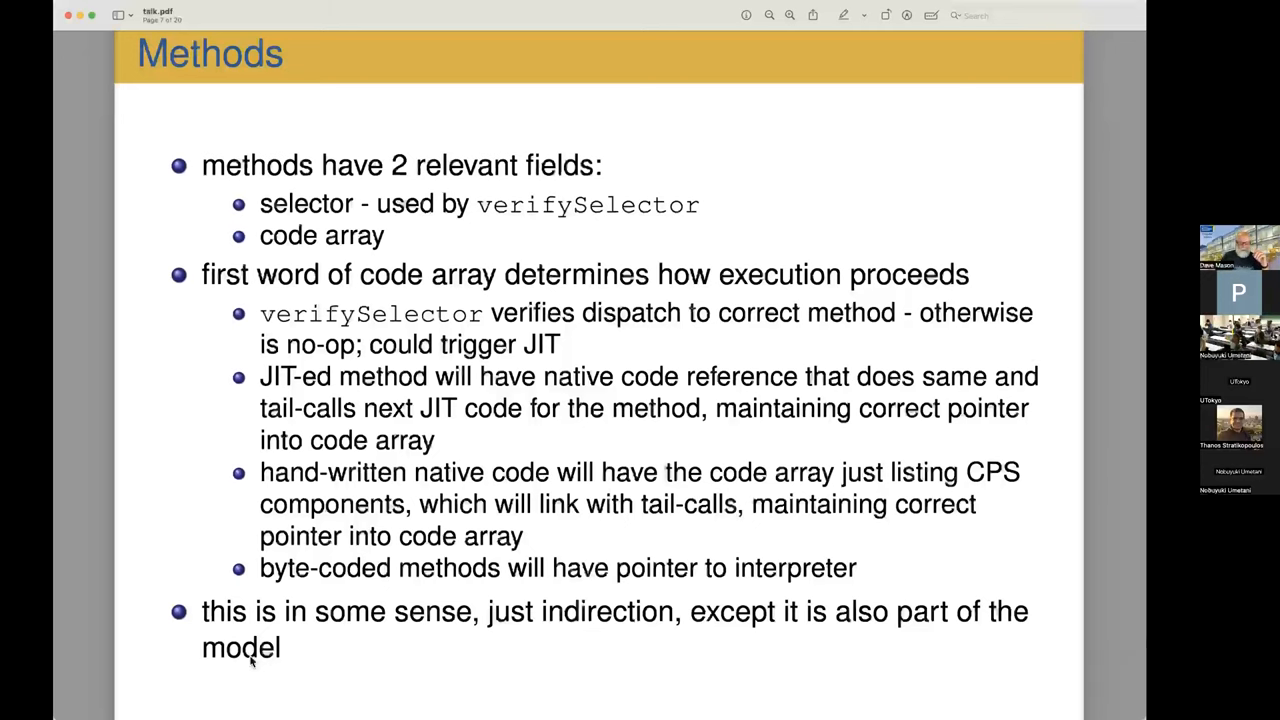
mouse_move(242, 696)
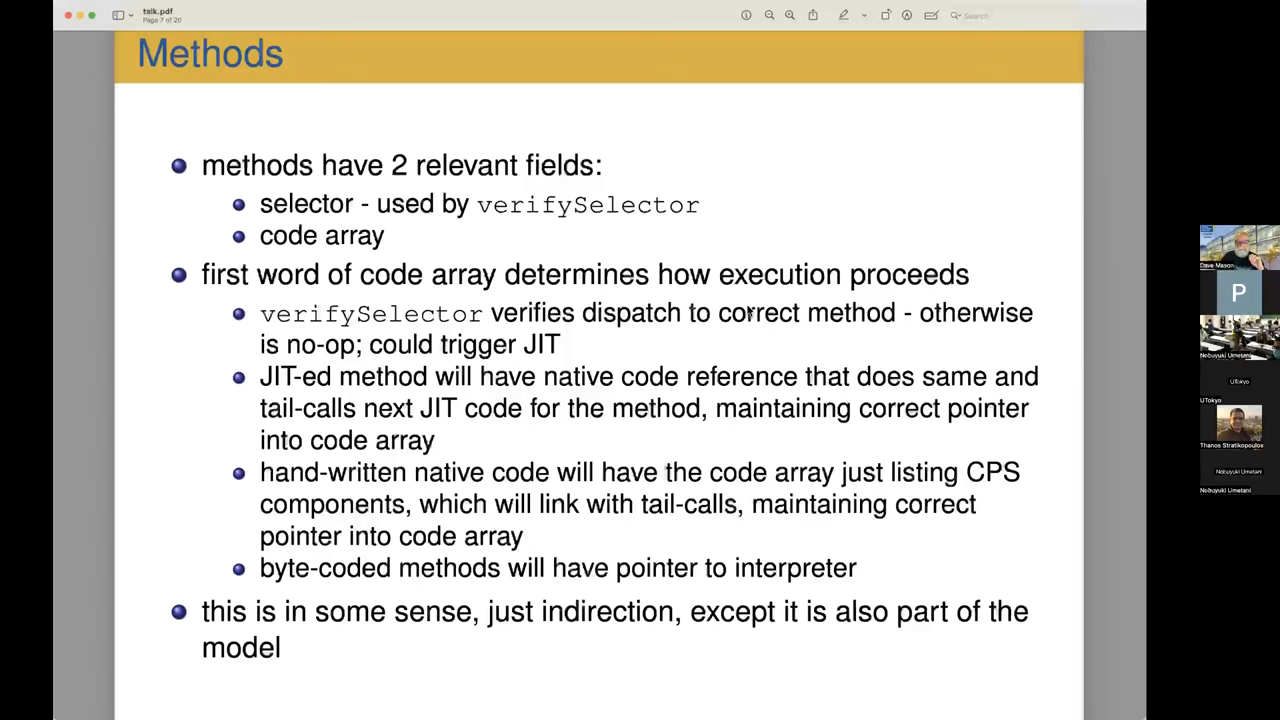
key(right)
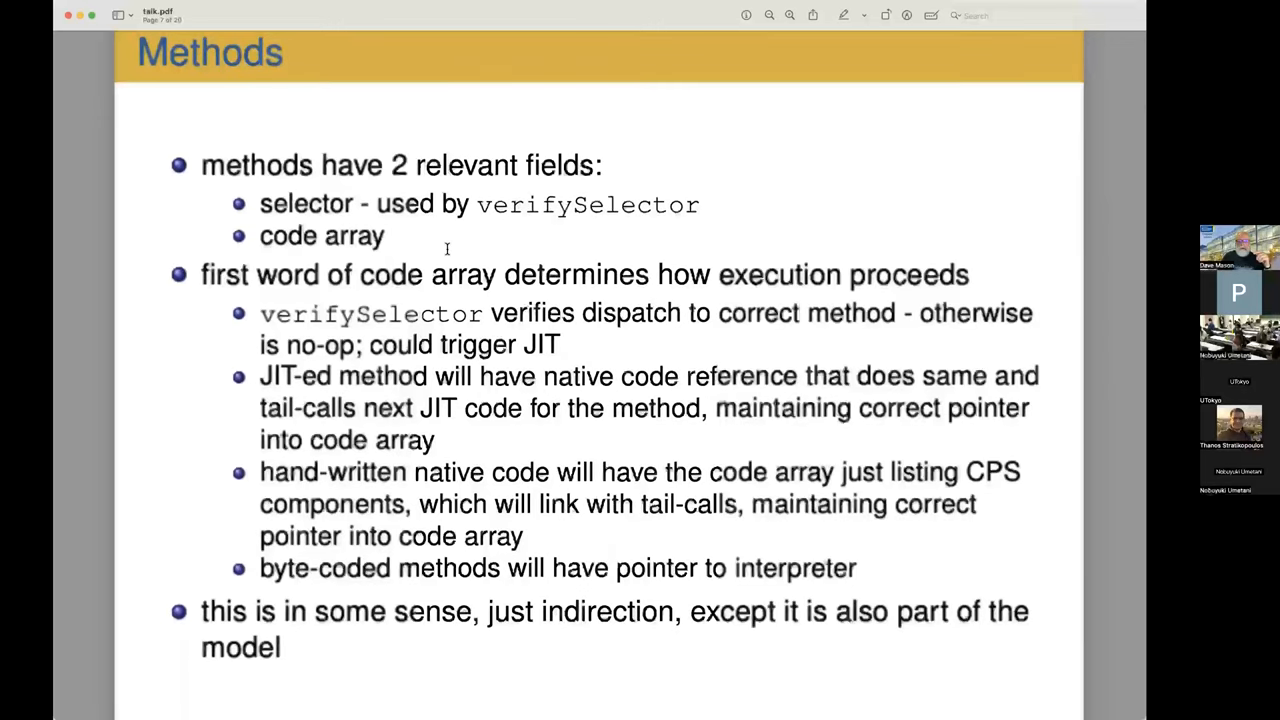
double_click(320, 236)
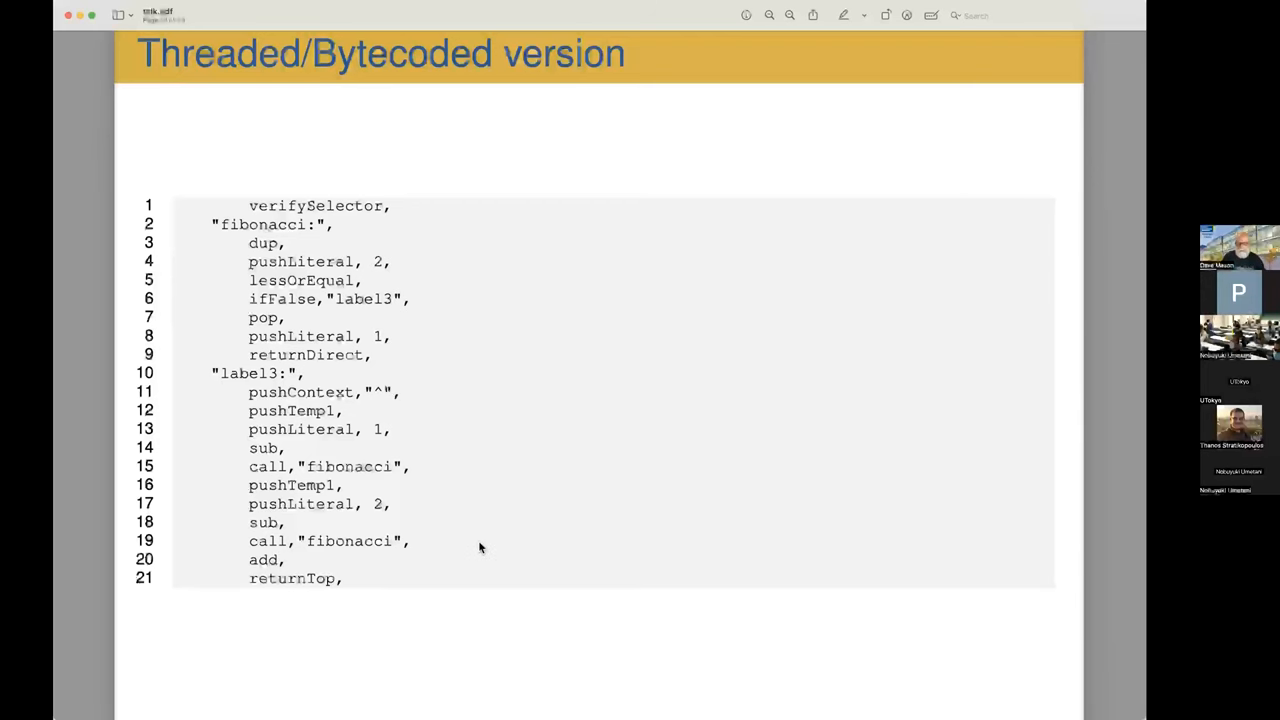
- Advance to the Continuation-Passing Style JIT slide with fibComp beside fibCompT
key(right)
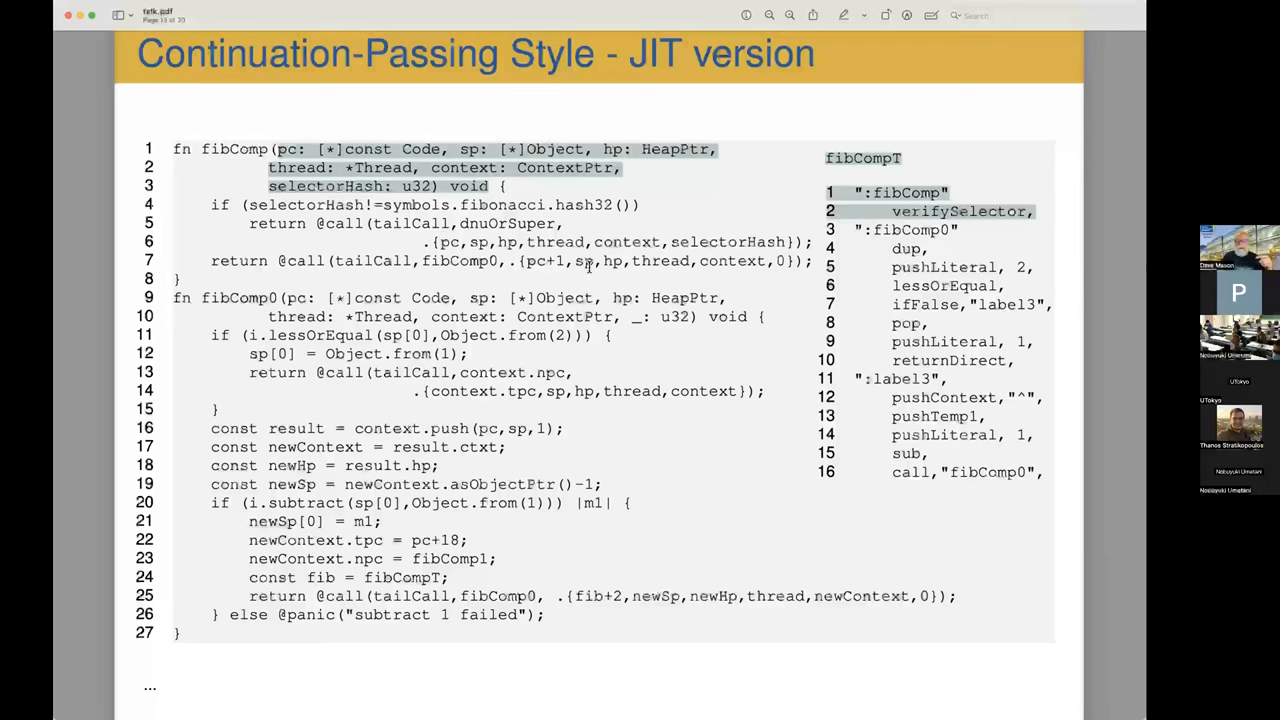
mouse_move(620, 272)
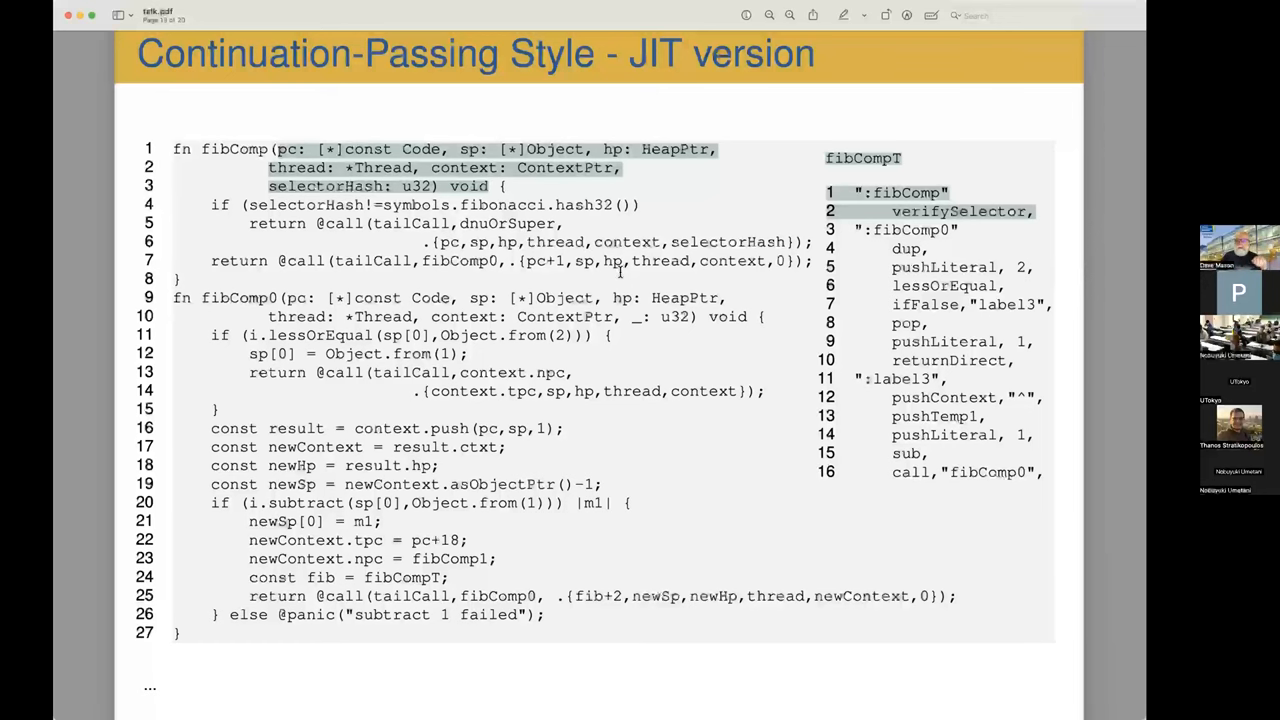
mouse_move(600, 264)
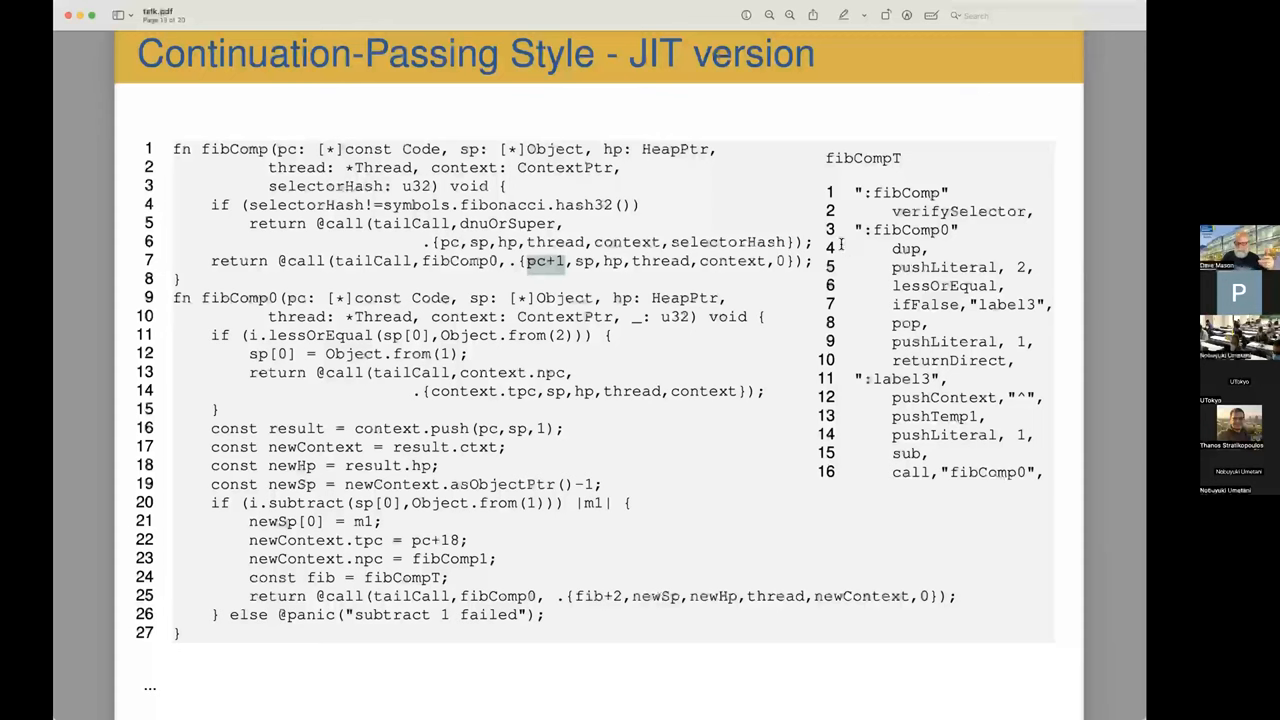
mouse_move(528, 292)
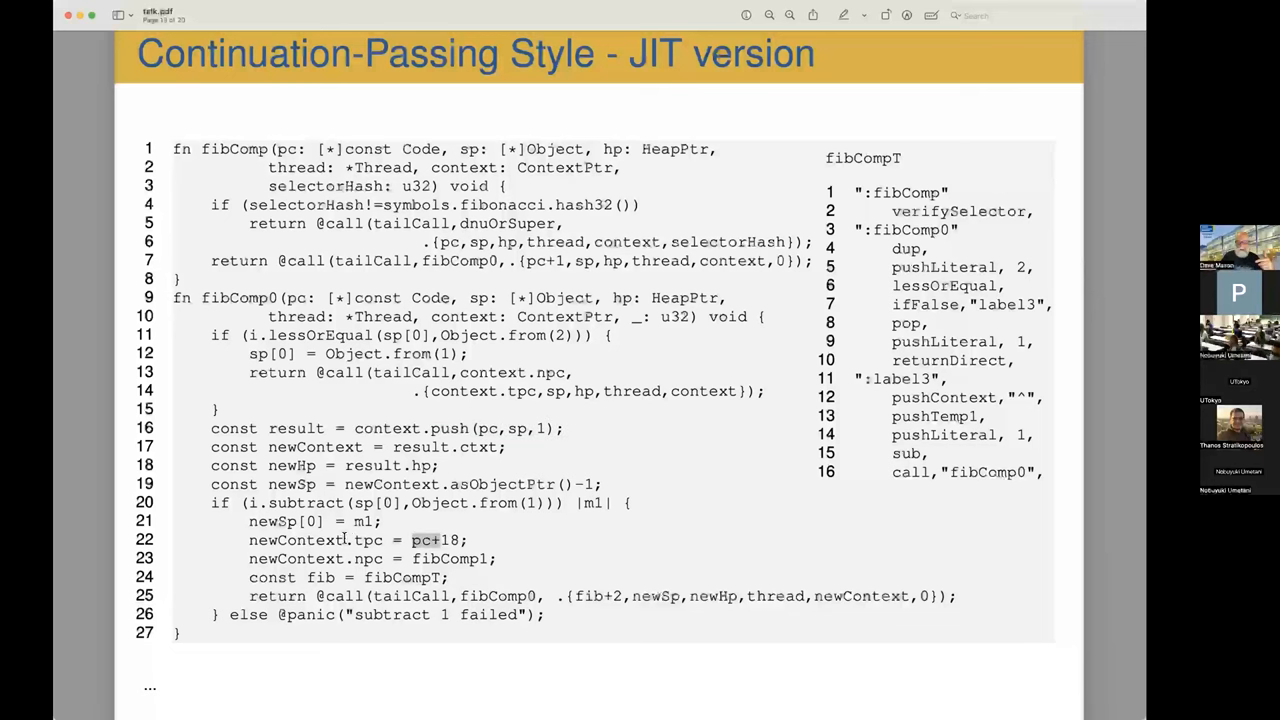
- Highlight the tpc = pc+18 assignment on line 22, then the tpc assignment on line 16
double_click(400, 540)
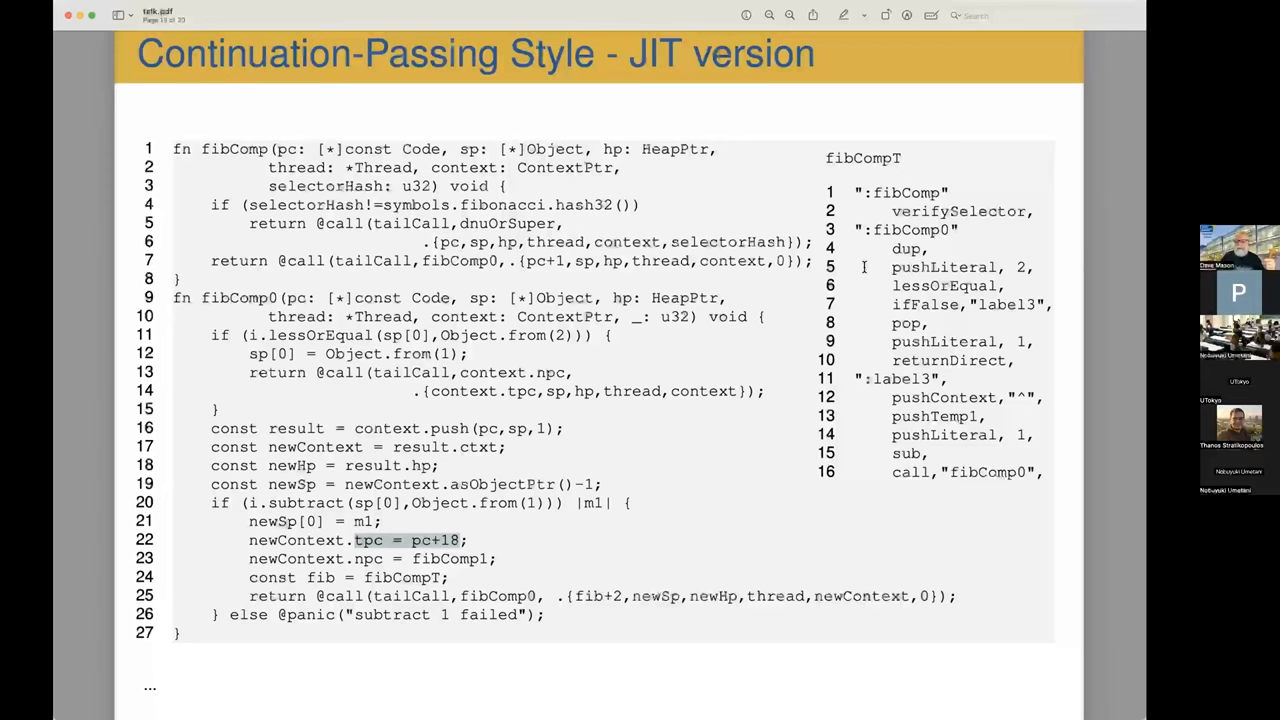
mouse_move(620, 580)
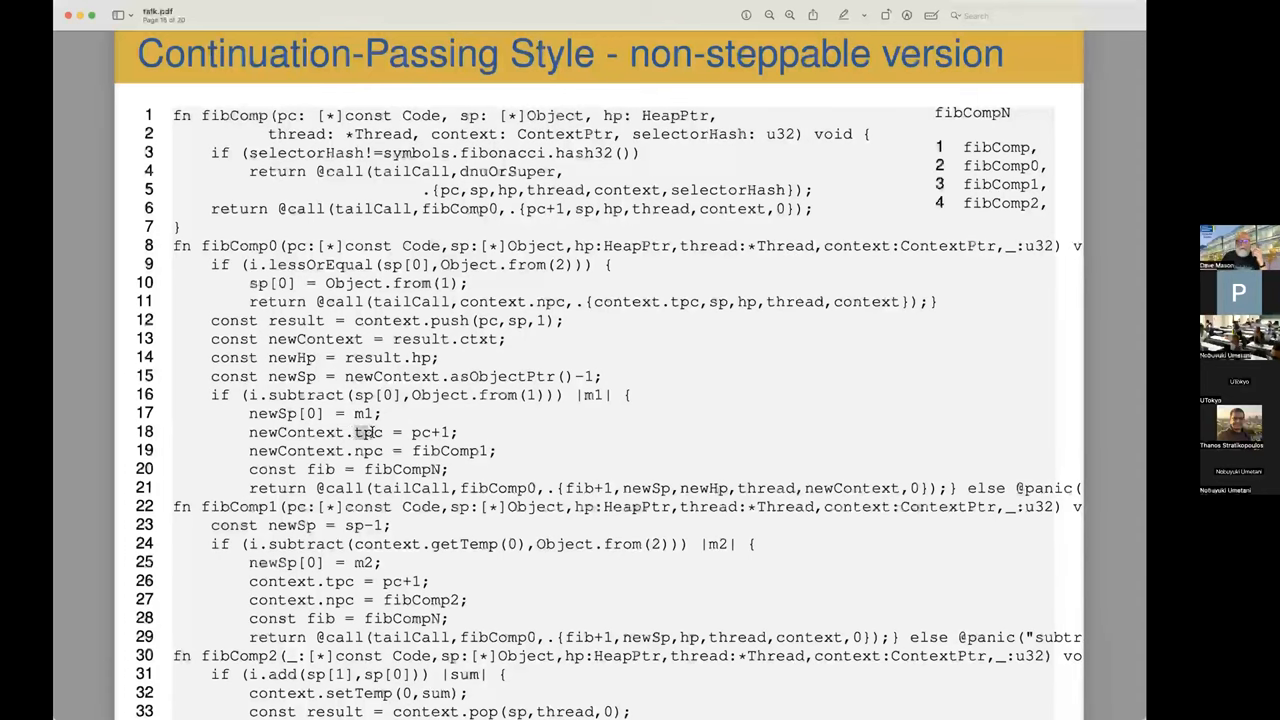
double_click(368, 432)
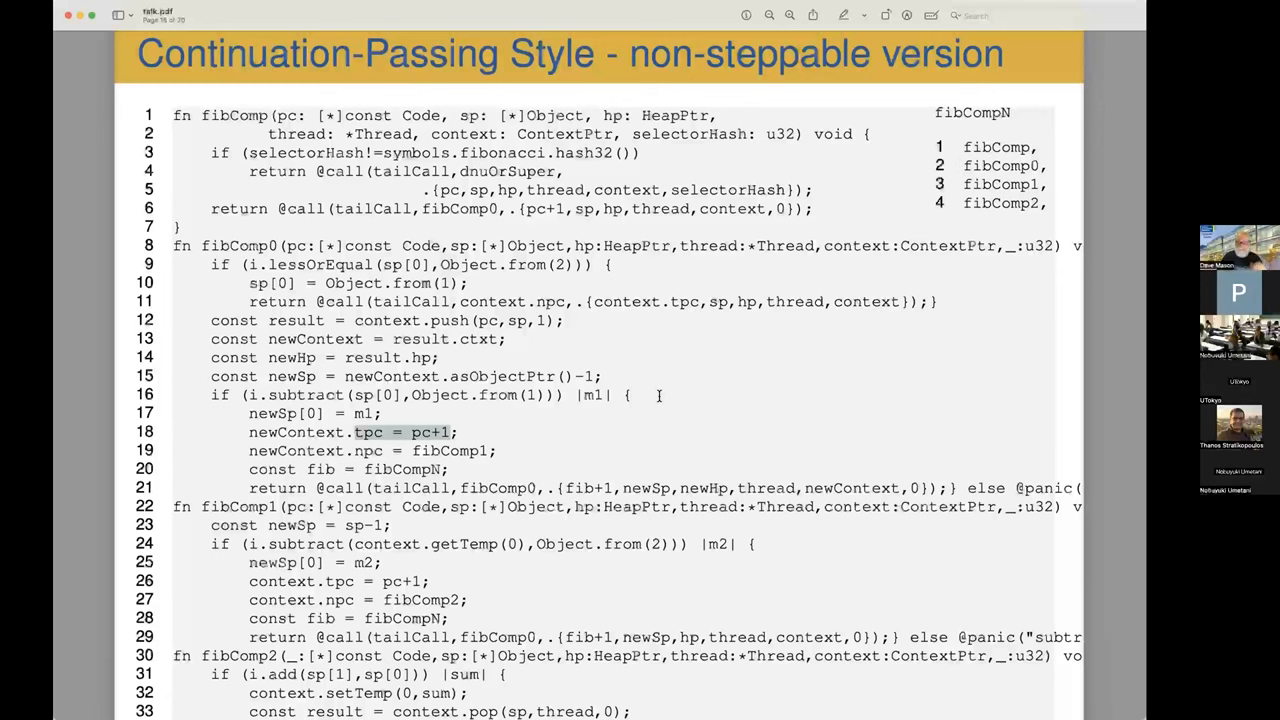
- Advance past the Zig with Objects code slide to the Results slide of benchmark versions
key(right)
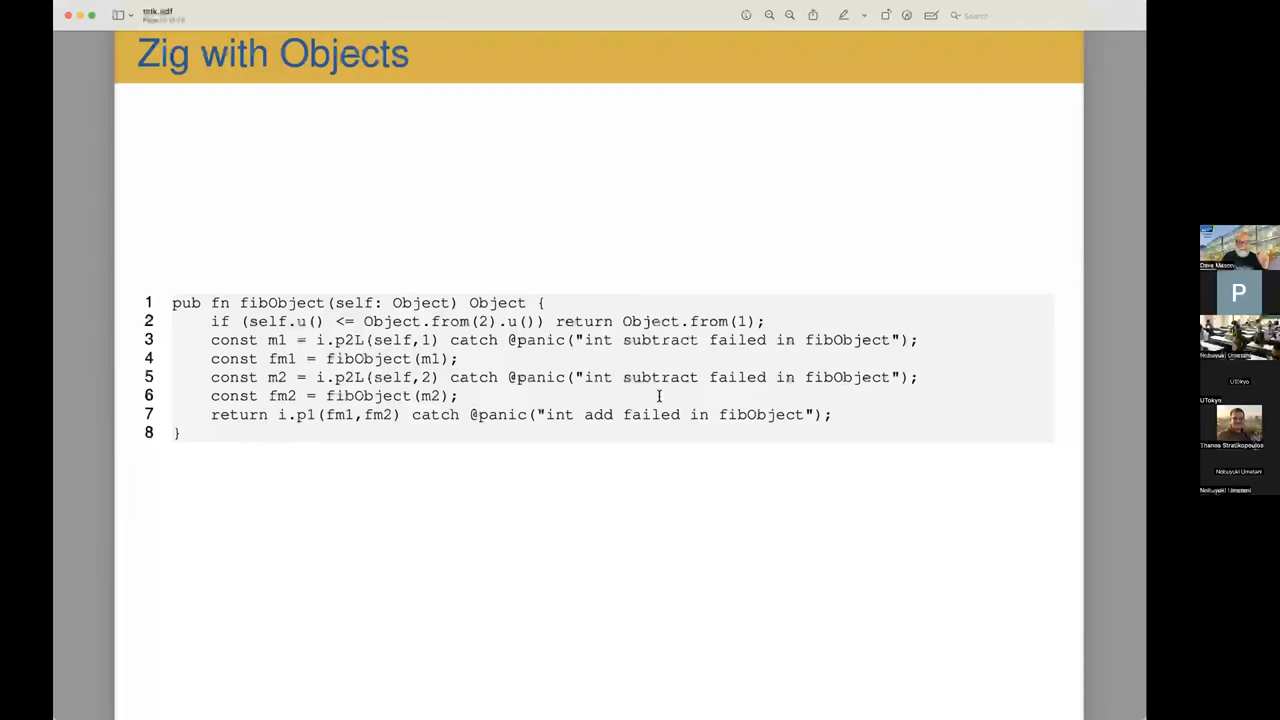
key(right)
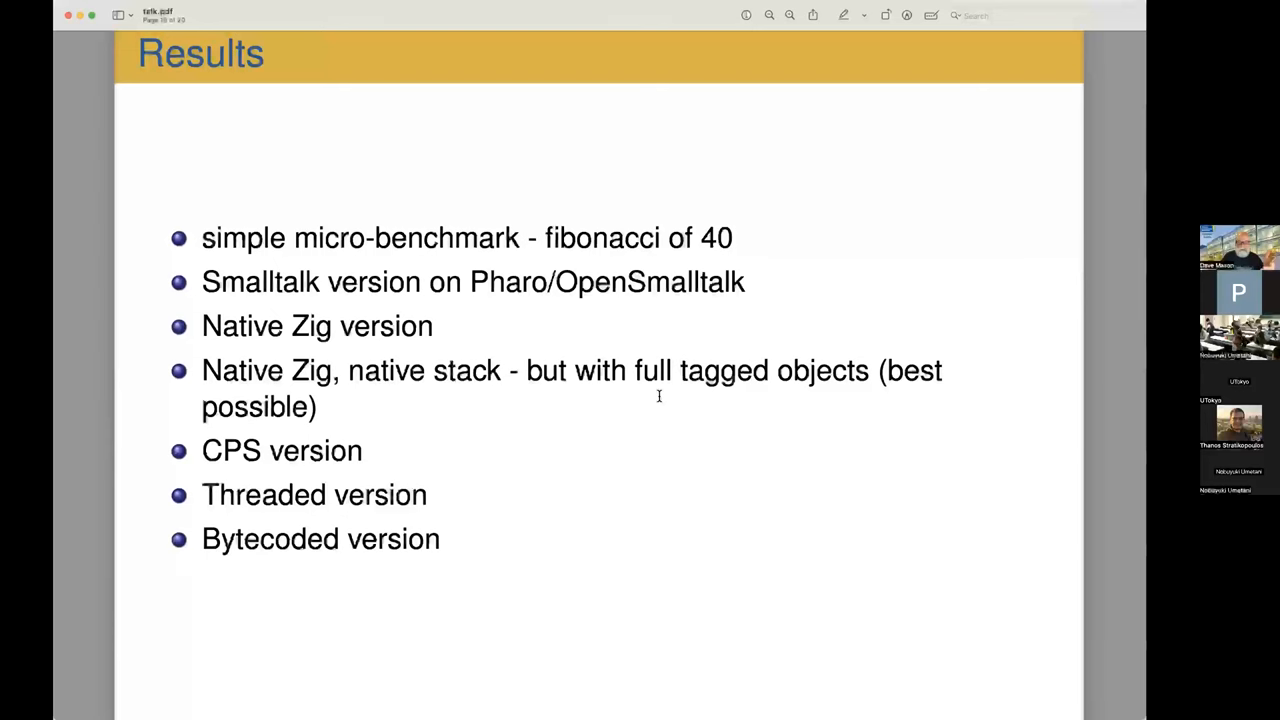
- Advance to the results timing table for AArch64, x86-64, RaspPi4 and RV64g
key(right)
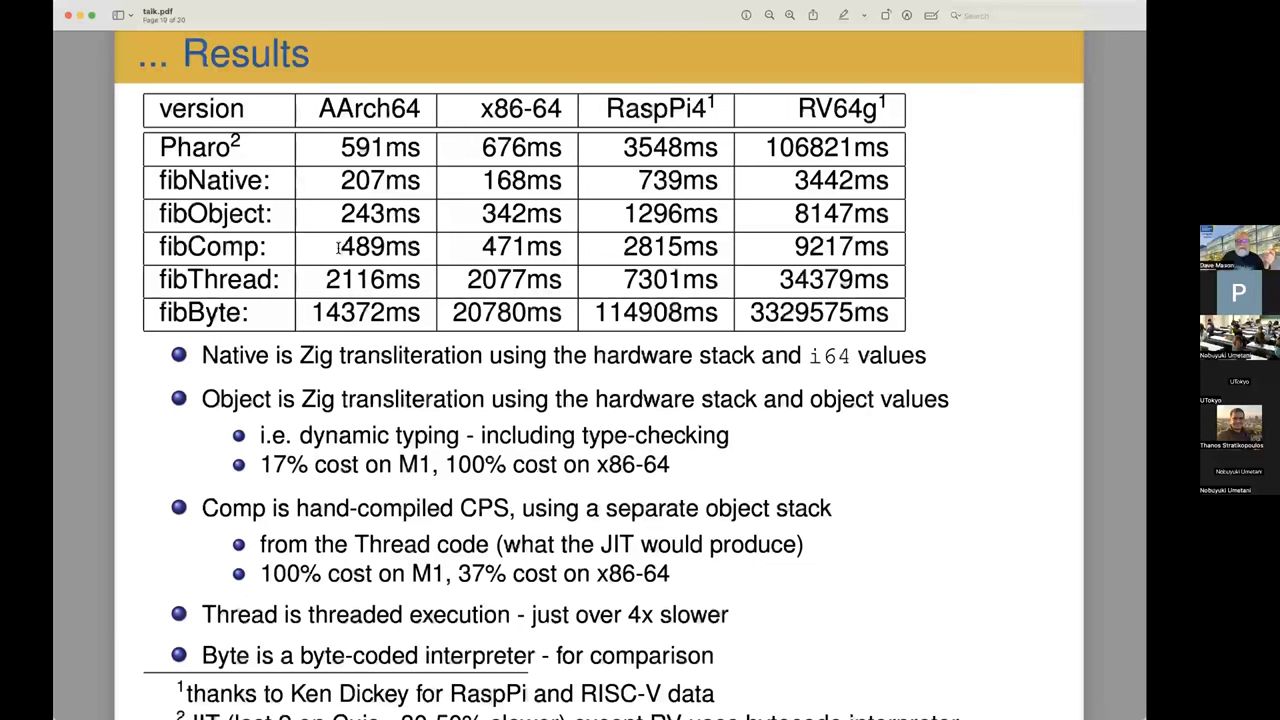
- Highlight the fibComp AArch64 and x86-64 timings, then advance to the Conclusions slide
drag(340, 248, 576, 248)
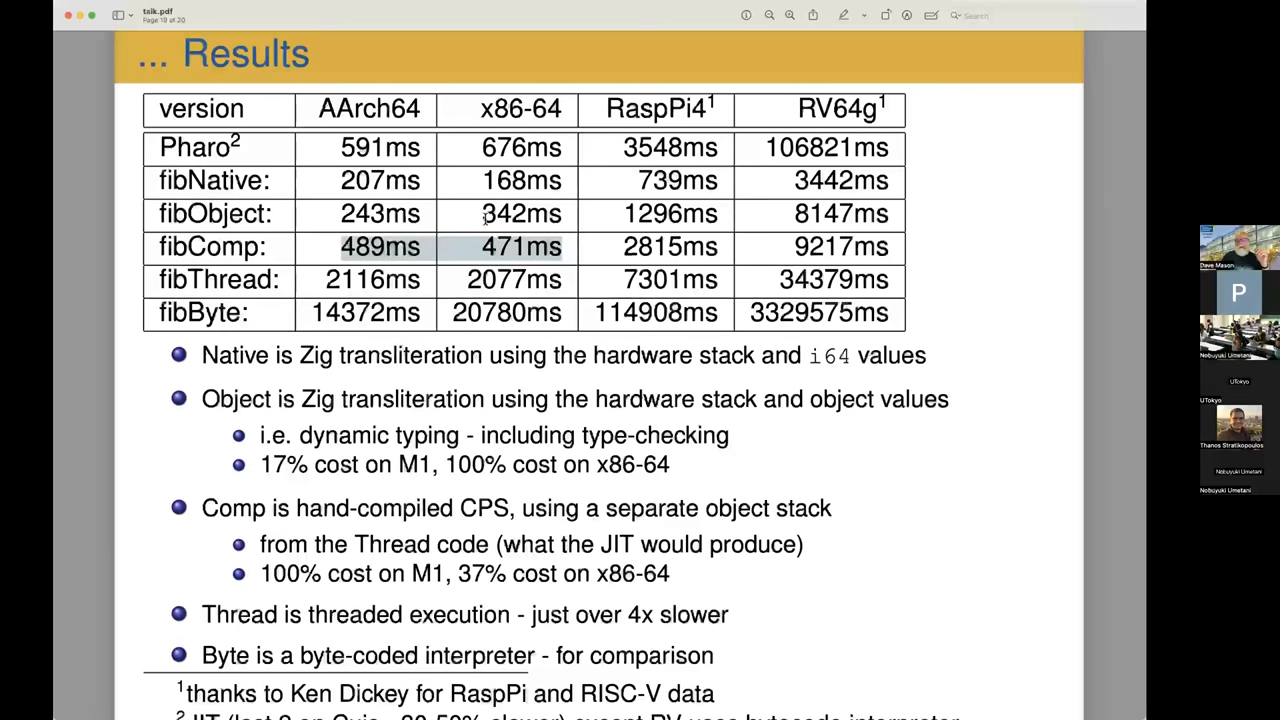
mouse_move(560, 256)
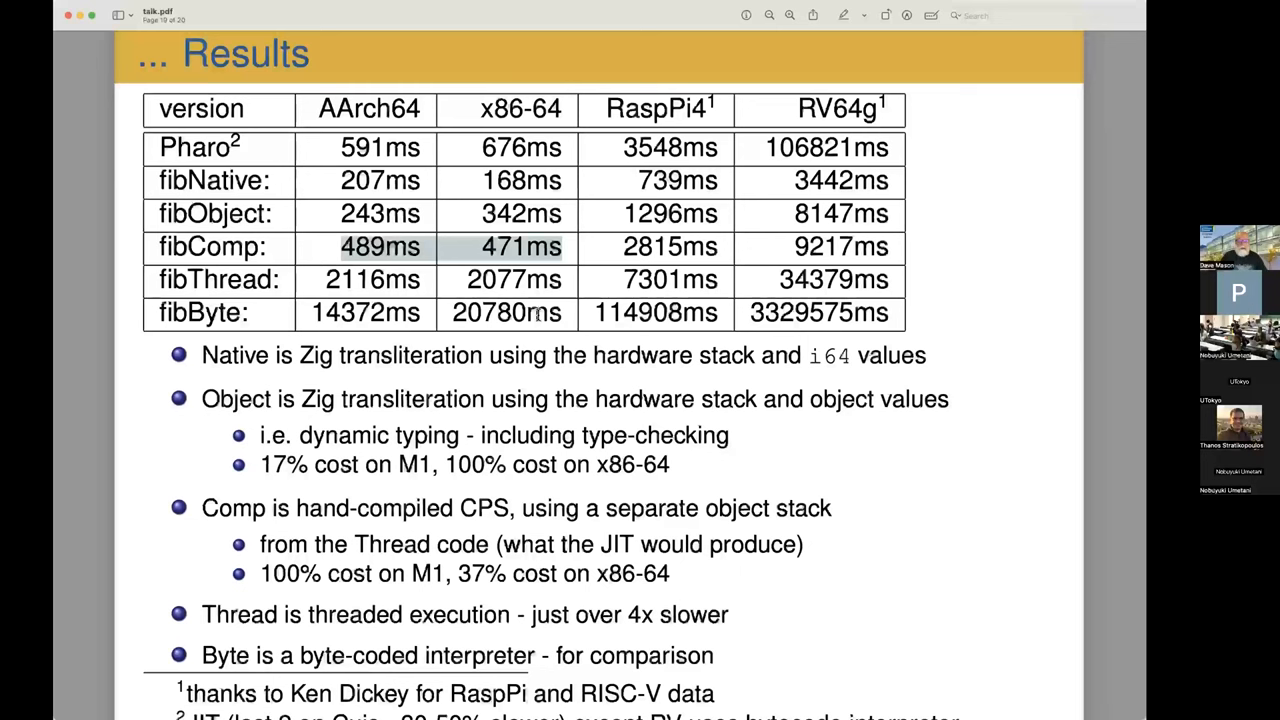
key(right)
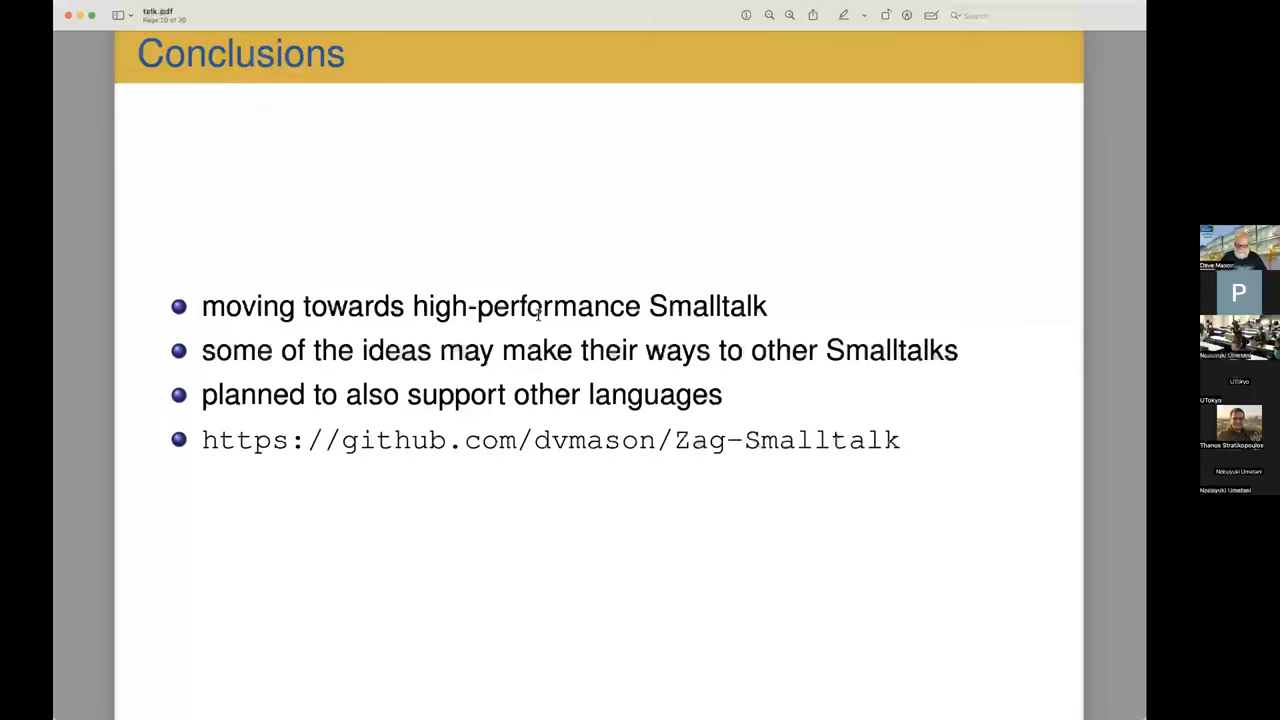